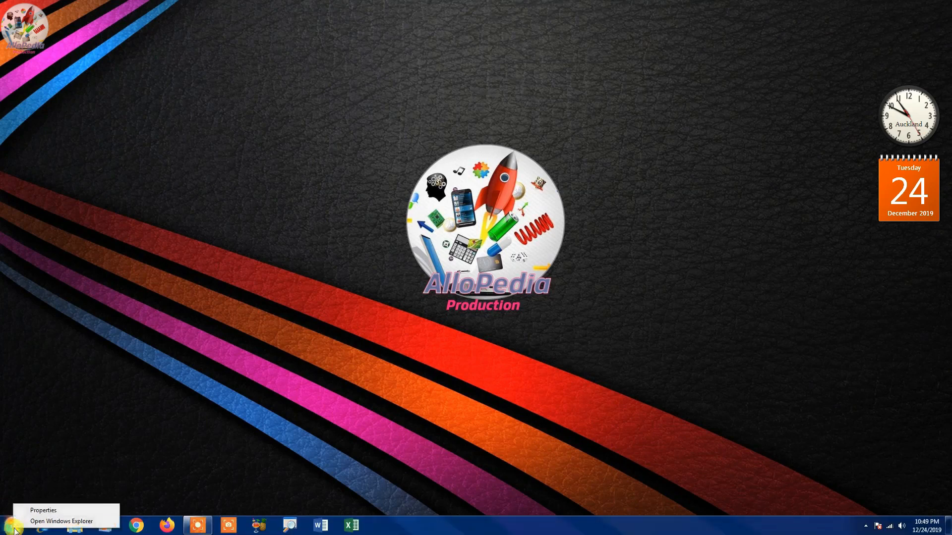
Launch Windows Explorer and bring up the context menu for Computer.
{"action": "left_click", "coordinate": [60, 521]}
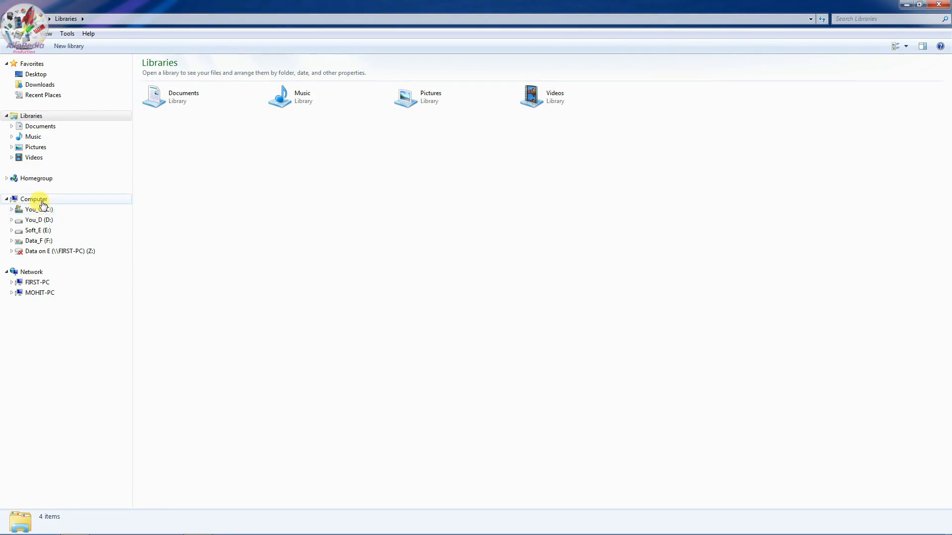
{"action": "right_click", "coordinate": [34, 199]}
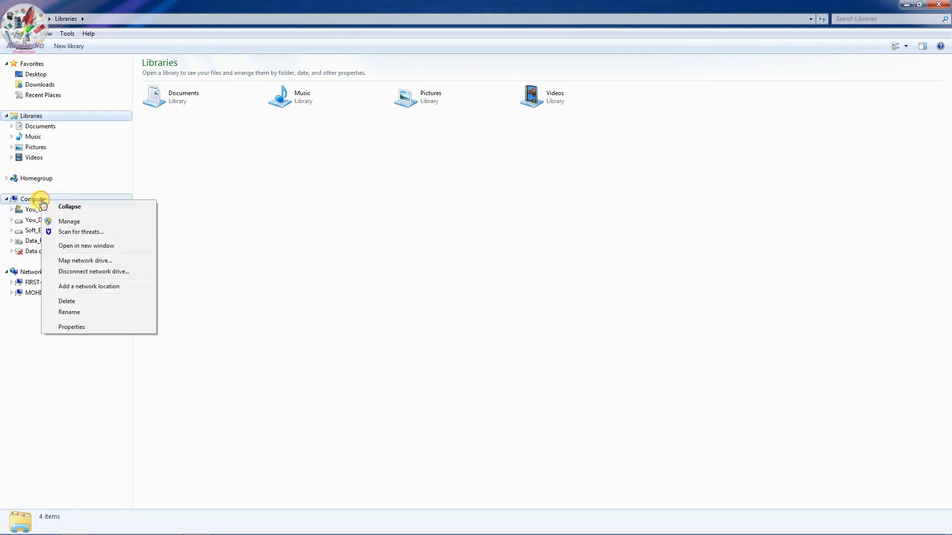
{"action": "mouse_move", "coordinate": [84, 224]}
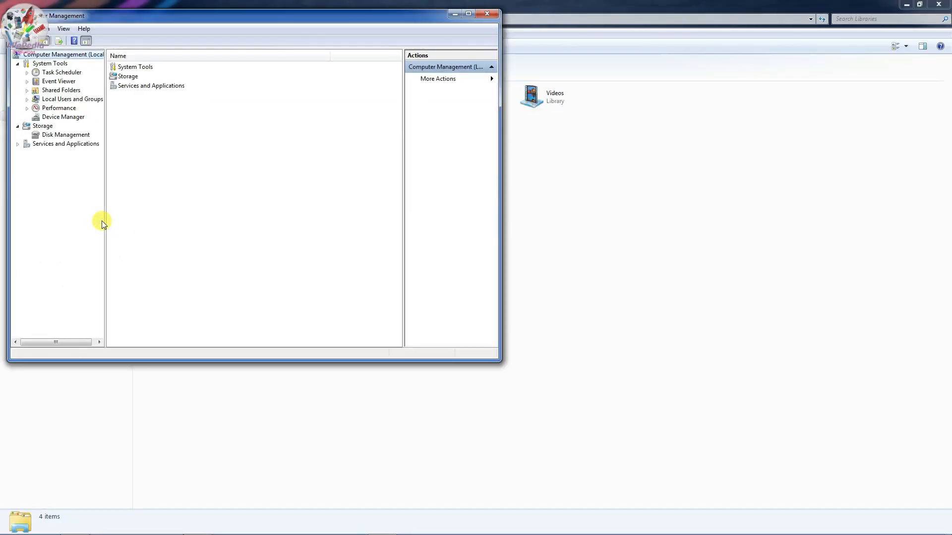
{"action": "mouse_move", "coordinate": [157, 72]}
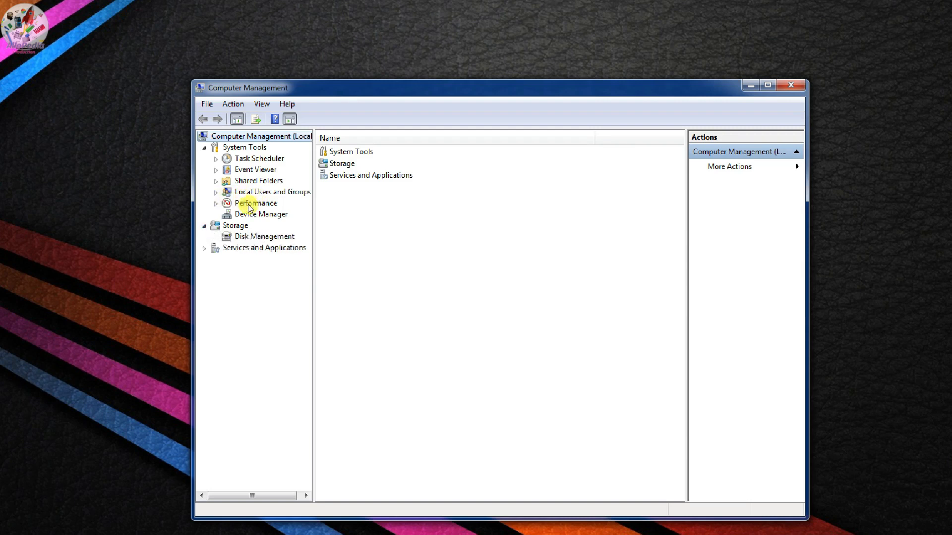
{"action": "mouse_move", "coordinate": [248, 241]}
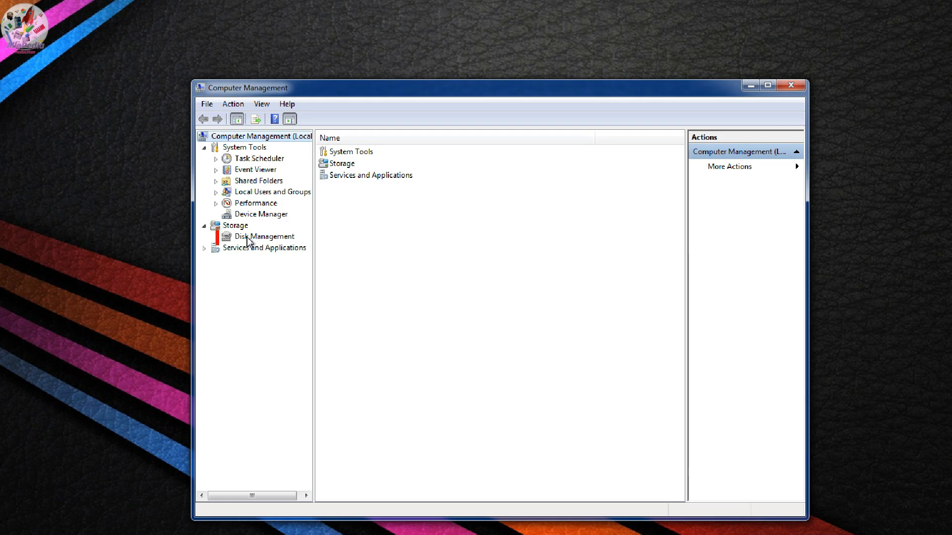
Select Disk Management under Storage in the Computer Management tree.
{"action": "left_click", "coordinate": [262, 236]}
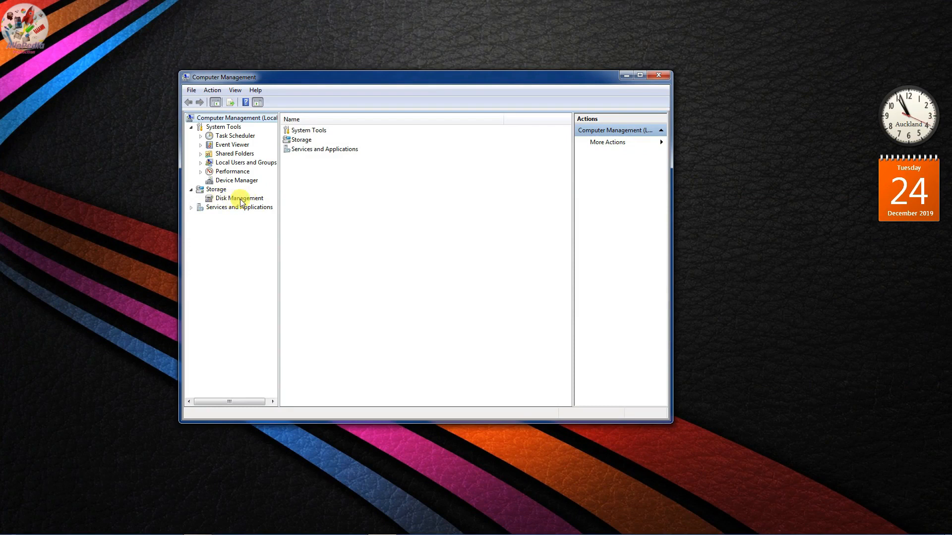
{"action": "left_click", "coordinate": [238, 198]}
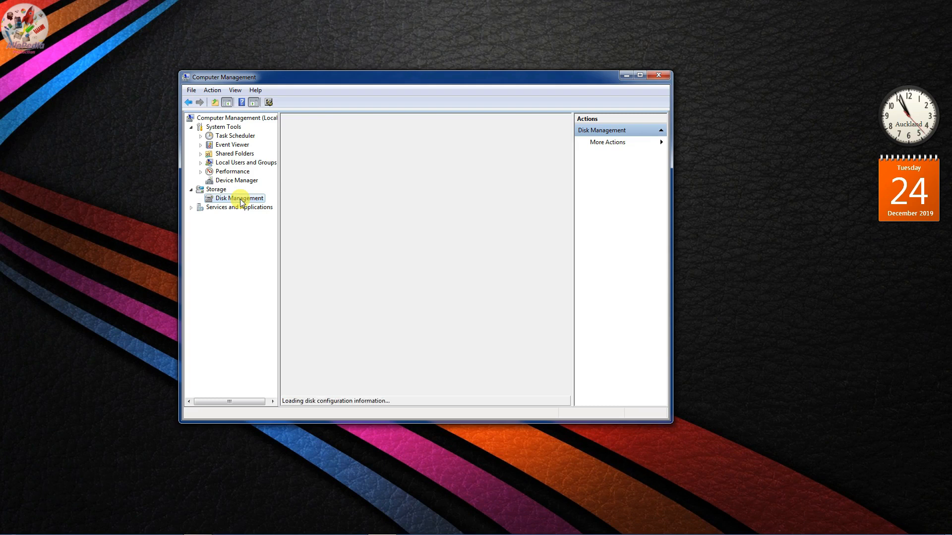
Maximize Computer Management to show the full volume list and disk map.
{"action": "left_click", "coordinate": [238, 197]}
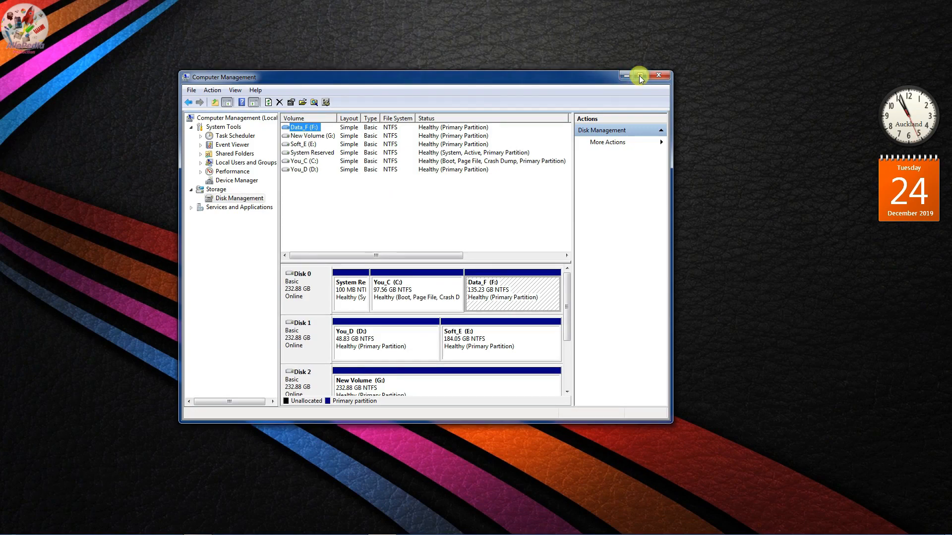
{"action": "left_click", "coordinate": [639, 76]}
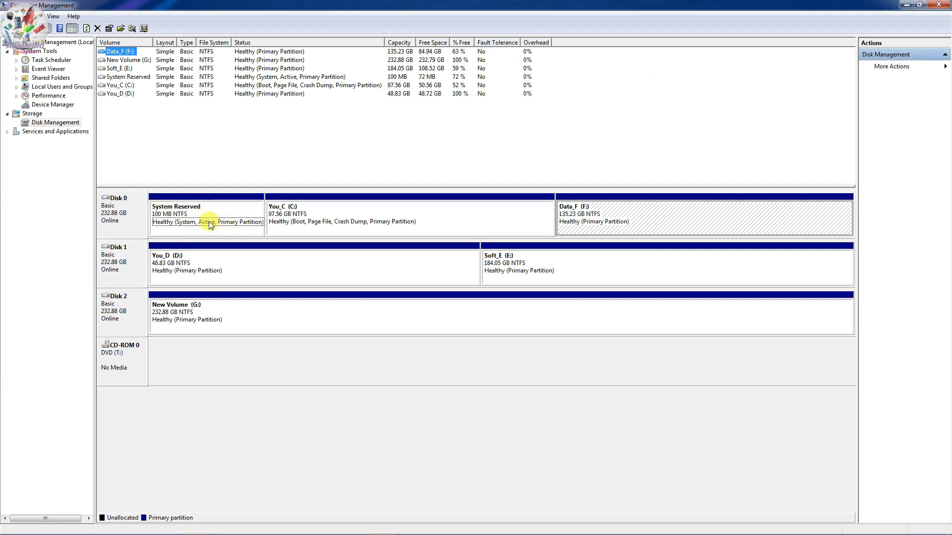
{"action": "mouse_move", "coordinate": [119, 198]}
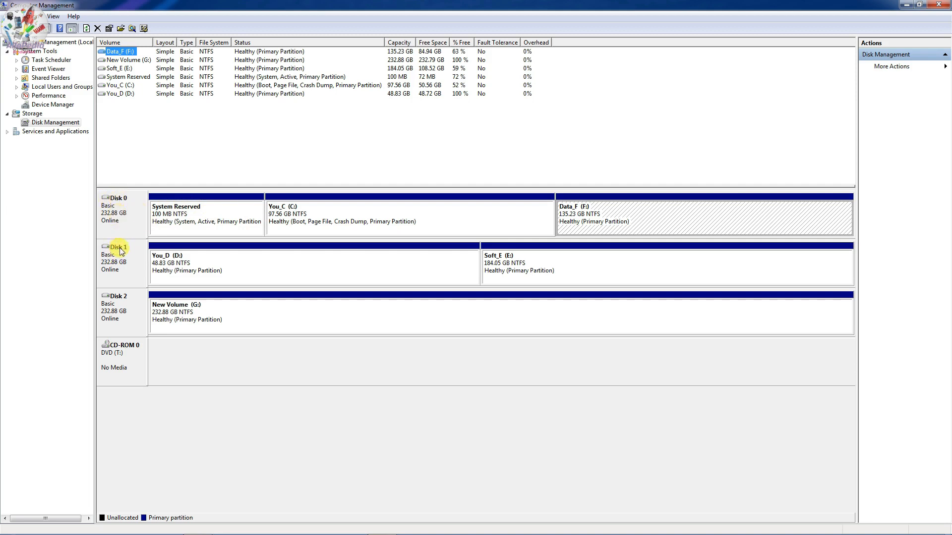
{"action": "mouse_move", "coordinate": [171, 309]}
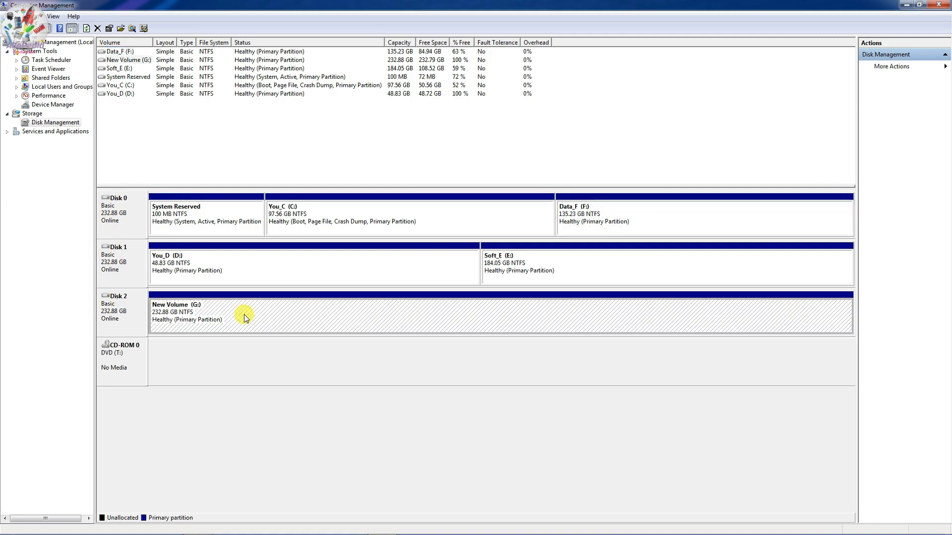
{"action": "mouse_move", "coordinate": [310, 317]}
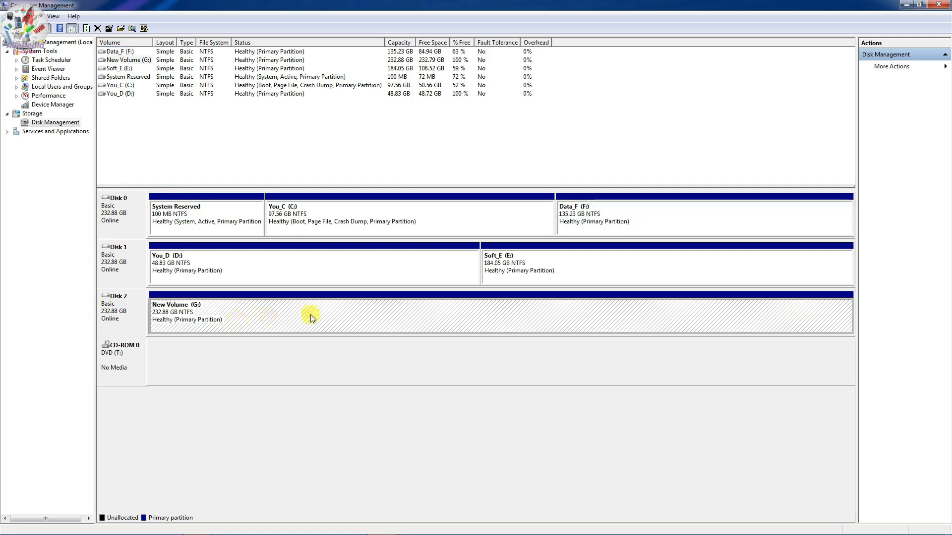
{"action": "mouse_move", "coordinate": [388, 322]}
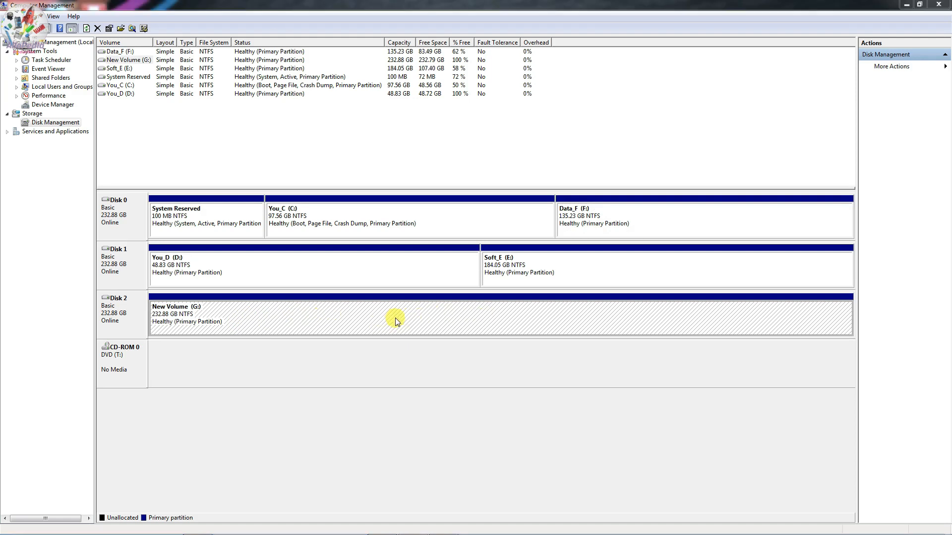
Shrink New Volume (G:) by 100000 MB, leaving 97.66 GB unallocated.
{"action": "right_click", "coordinate": [394, 319]}
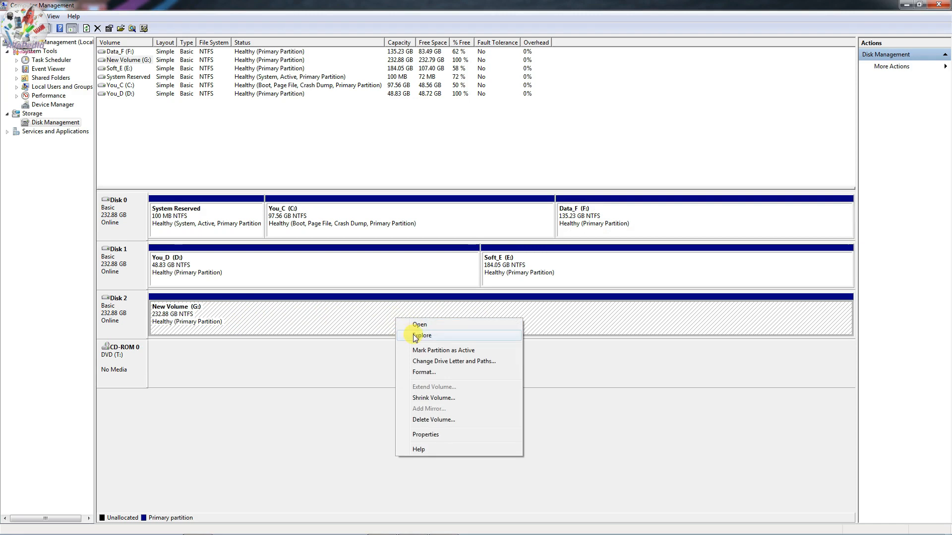
{"action": "left_click", "coordinate": [433, 398]}
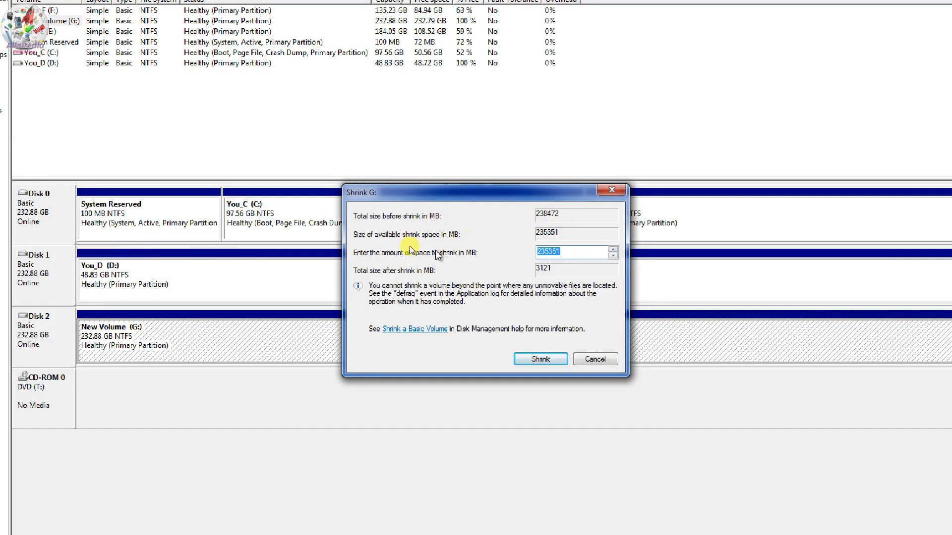
{"action": "mouse_move", "coordinate": [430, 238]}
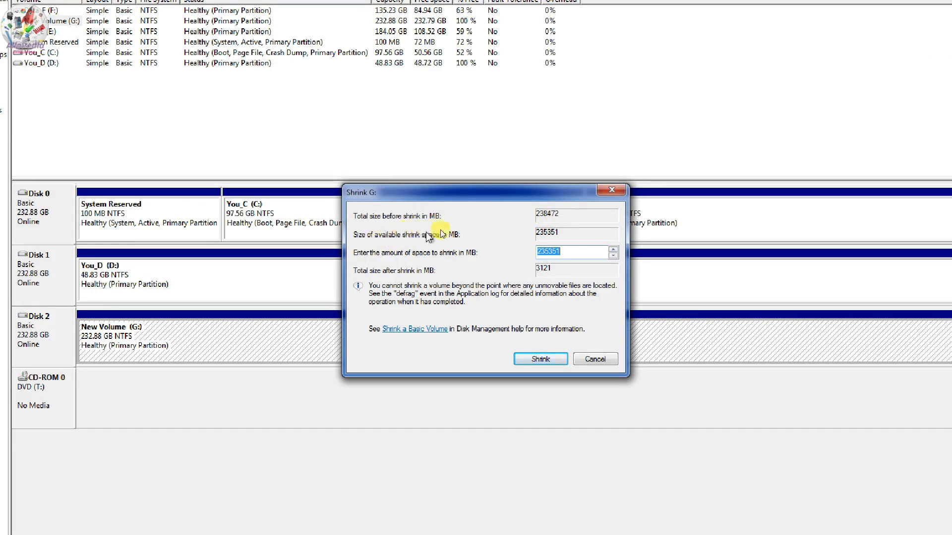
{"action": "mouse_move", "coordinate": [424, 262]}
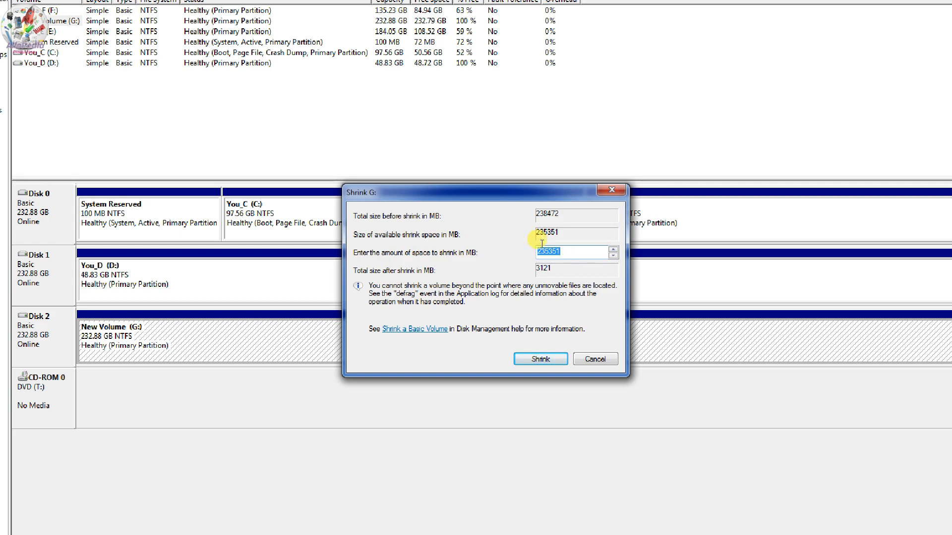
{"action": "type", "text": "100000"}
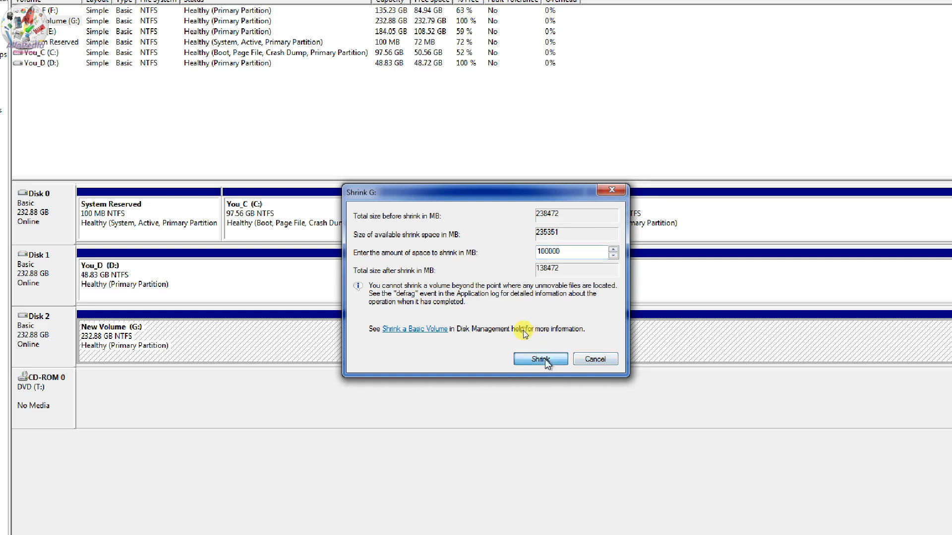
{"action": "left_click", "coordinate": [540, 359]}
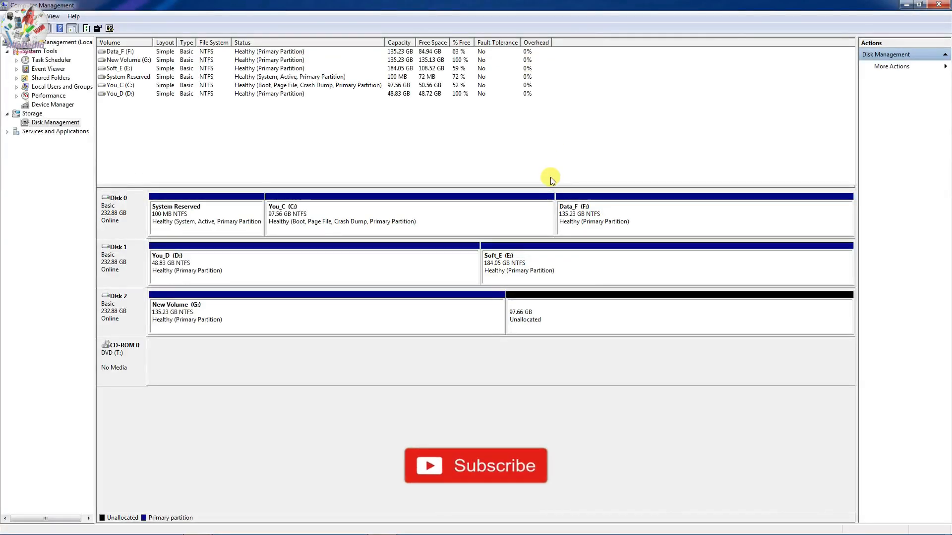
Bring up the context menu for the 97.66 GB unallocated space on Disk 2.
{"action": "left_click", "coordinate": [474, 466]}
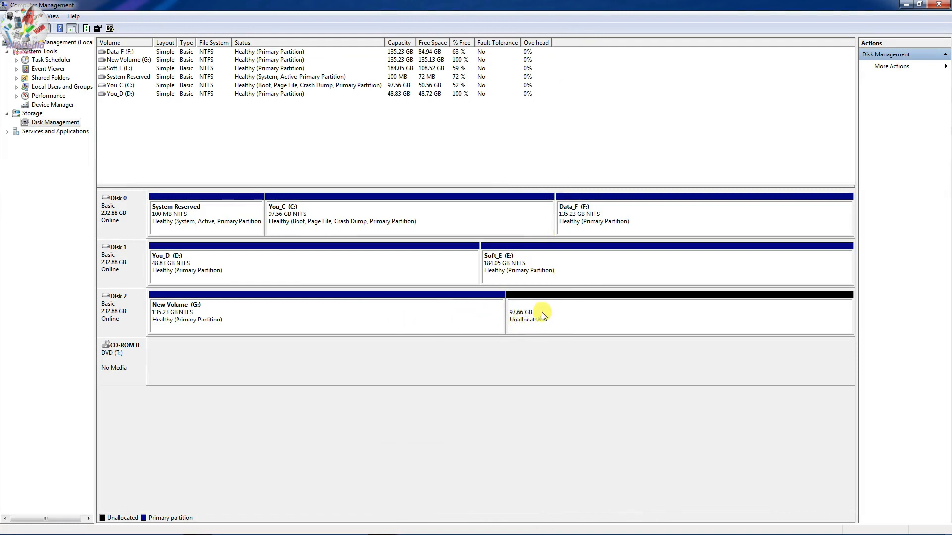
{"action": "right_click", "coordinate": [542, 315]}
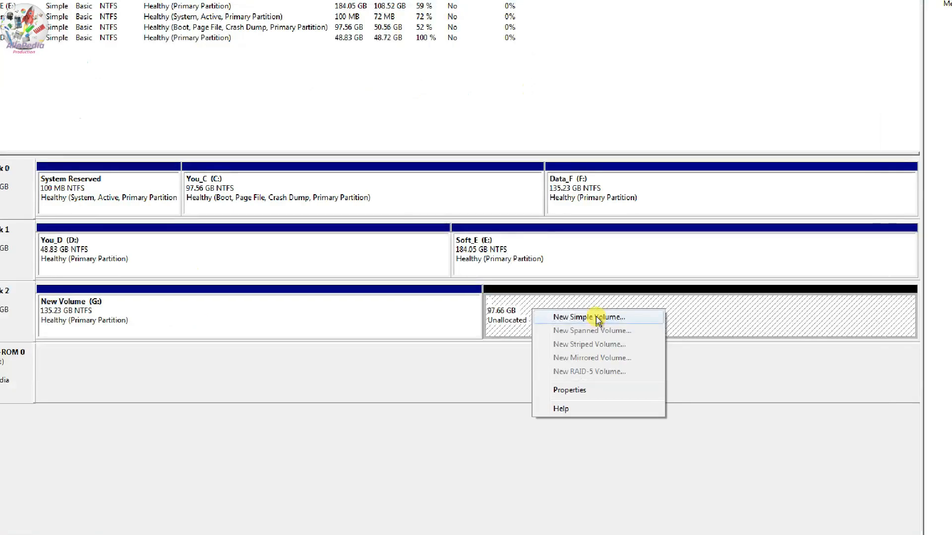
{"action": "mouse_move", "coordinate": [607, 325]}
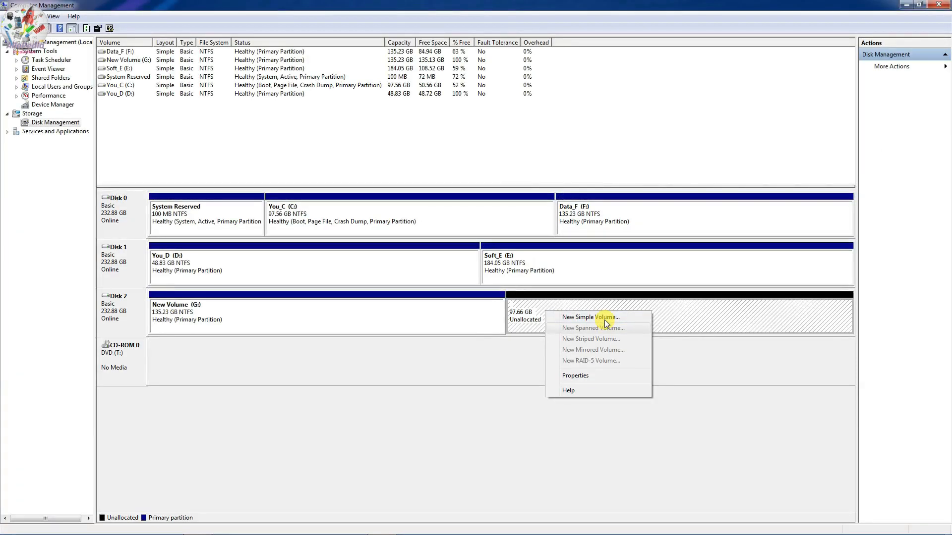
Start a new simple volume keeping 100000 MB and reach the drive letter choice.
{"action": "left_click", "coordinate": [591, 317]}
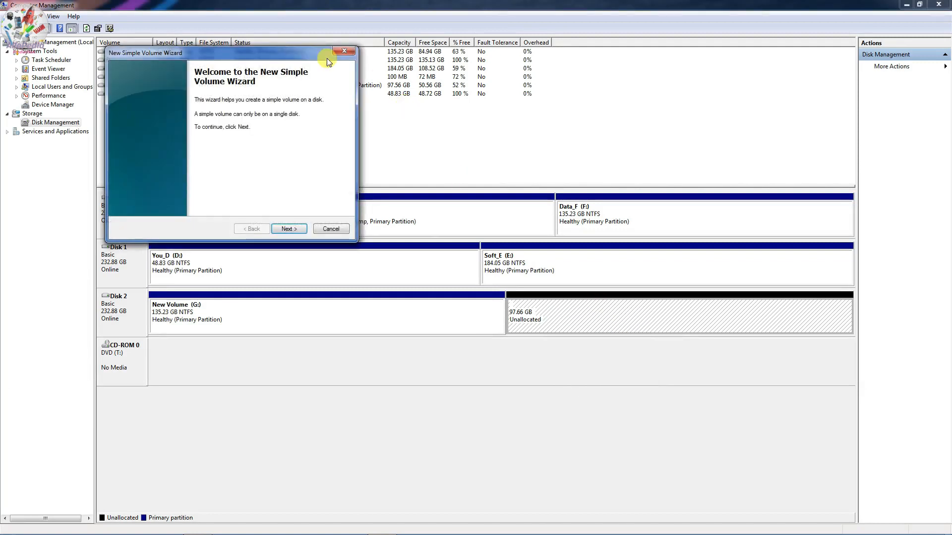
{"action": "left_click_drag", "start_coordinate": [328, 52], "coordinate": [478, 139]}
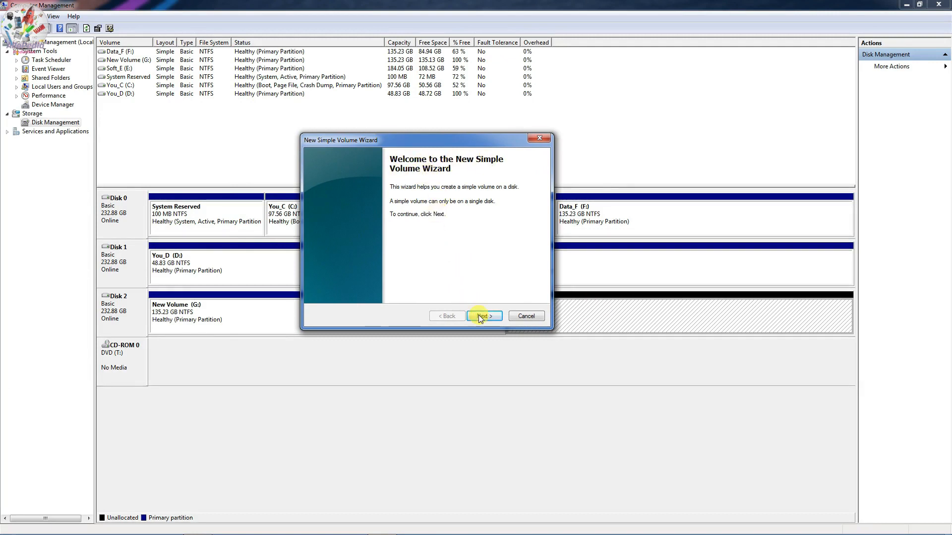
{"action": "left_click", "coordinate": [483, 316]}
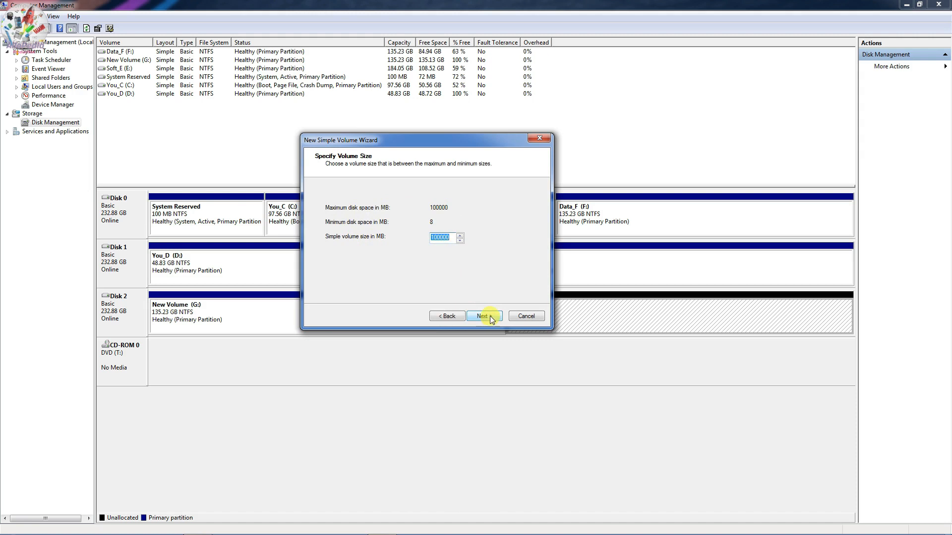
{"action": "left_click", "coordinate": [483, 316]}
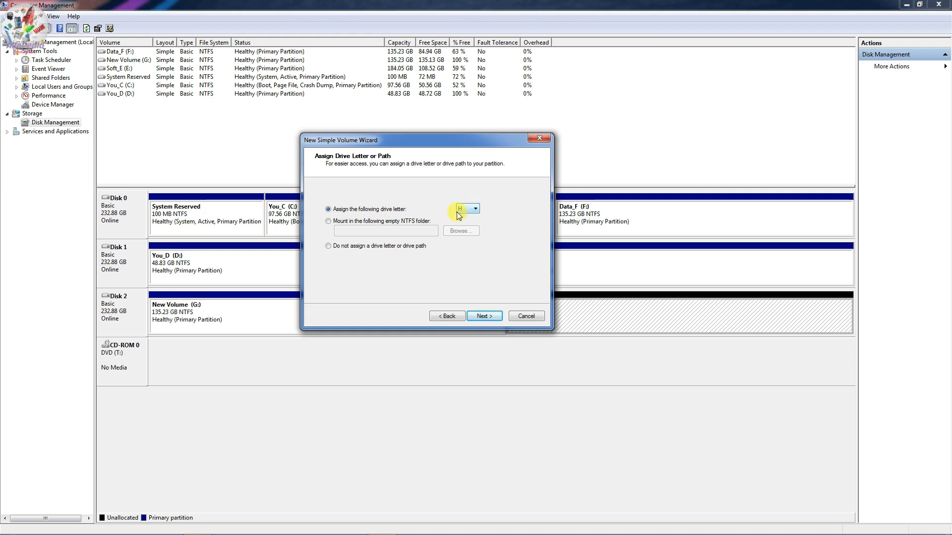
{"action": "left_click", "coordinate": [474, 208]}
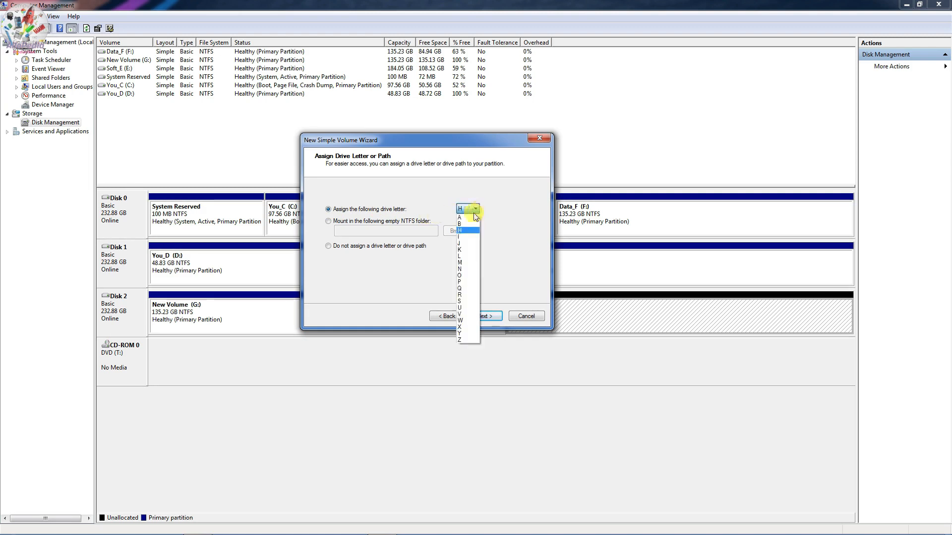
{"action": "mouse_move", "coordinate": [471, 254]}
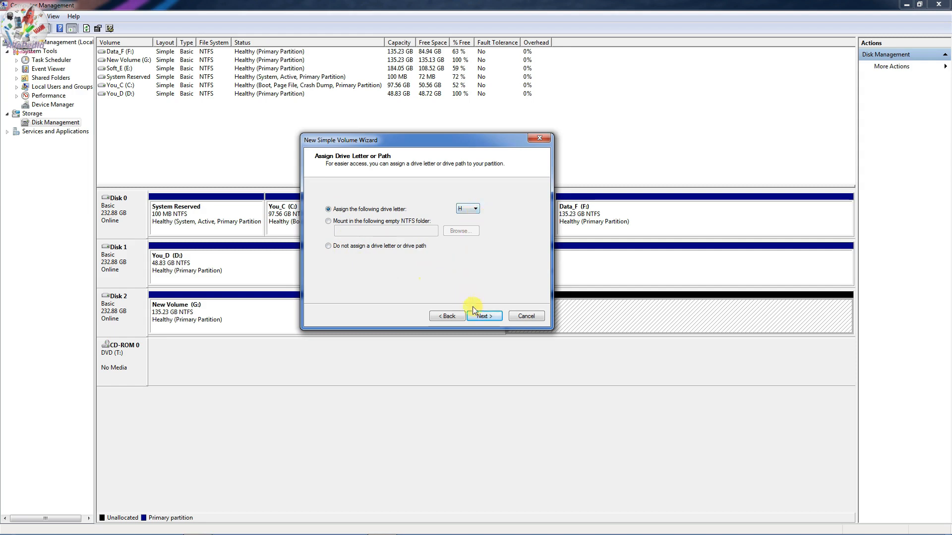
Keep drive letter H and NTFS, and set the volume label to Data.
{"action": "left_click", "coordinate": [483, 316]}
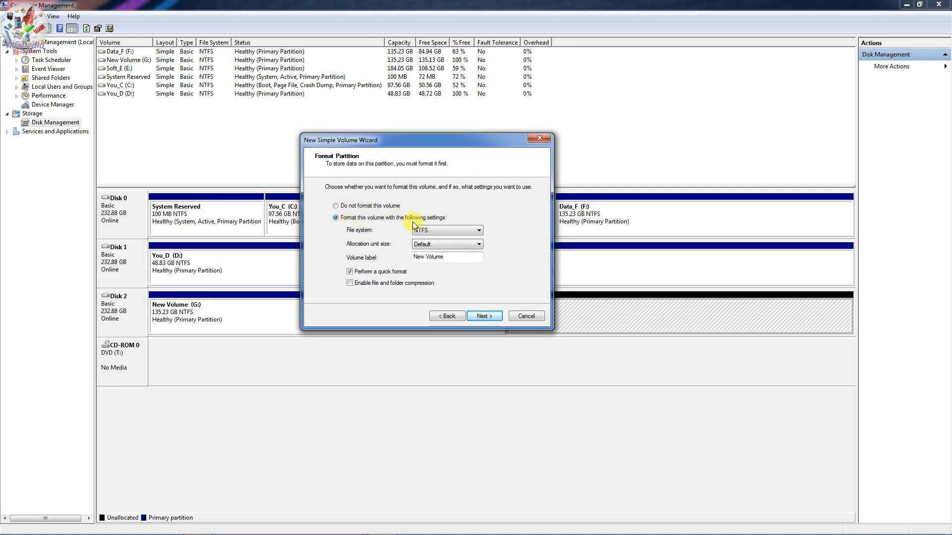
{"action": "left_click", "coordinate": [479, 230]}
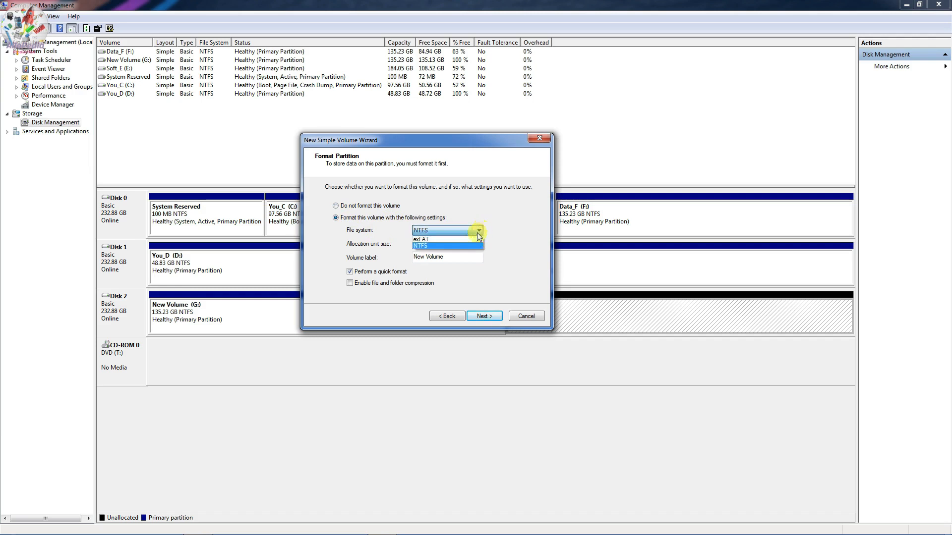
{"action": "left_click", "coordinate": [436, 246]}
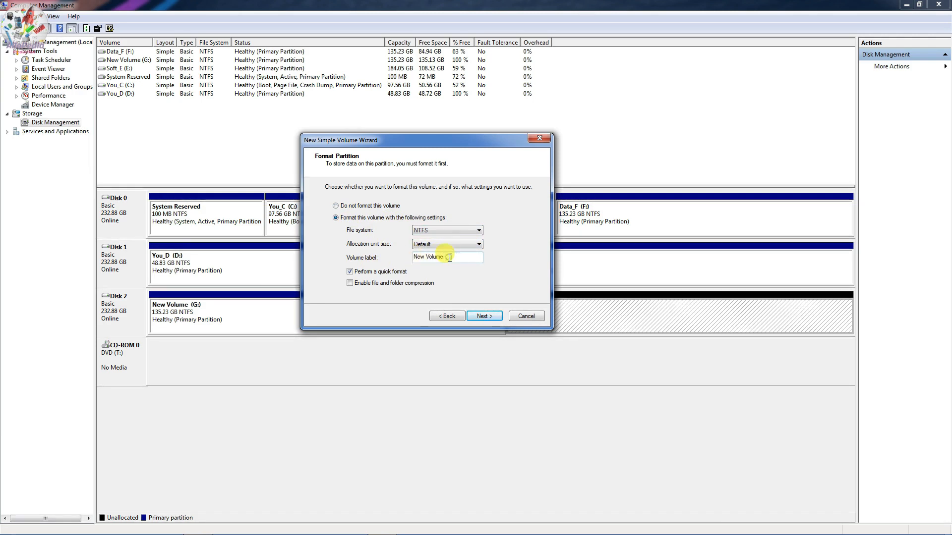
{"action": "double_click", "coordinate": [433, 256]}
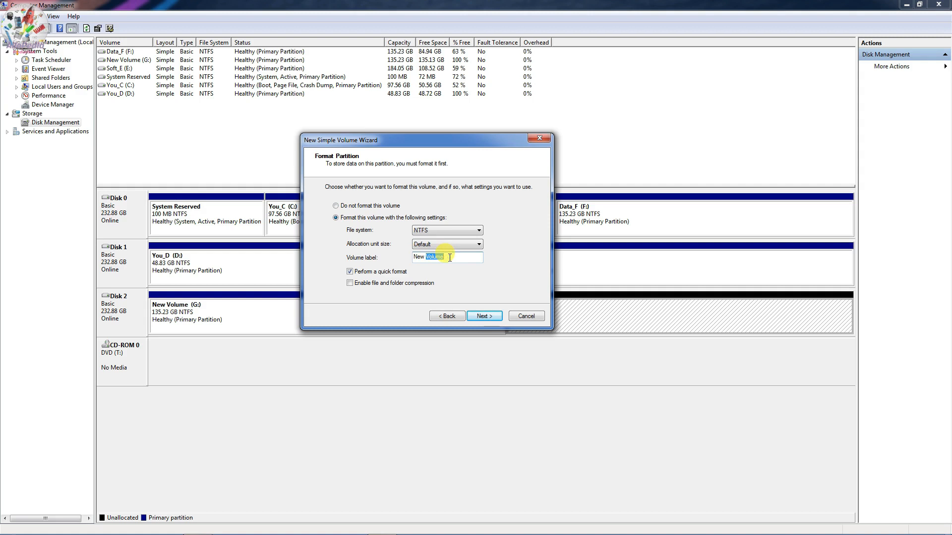
{"action": "key", "text": "Delete"}
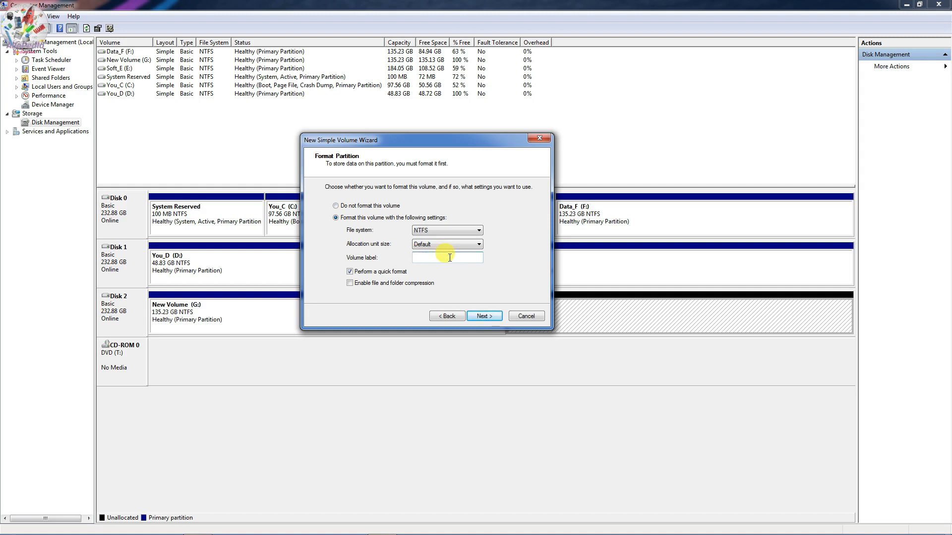
{"action": "type", "text": "Data"}
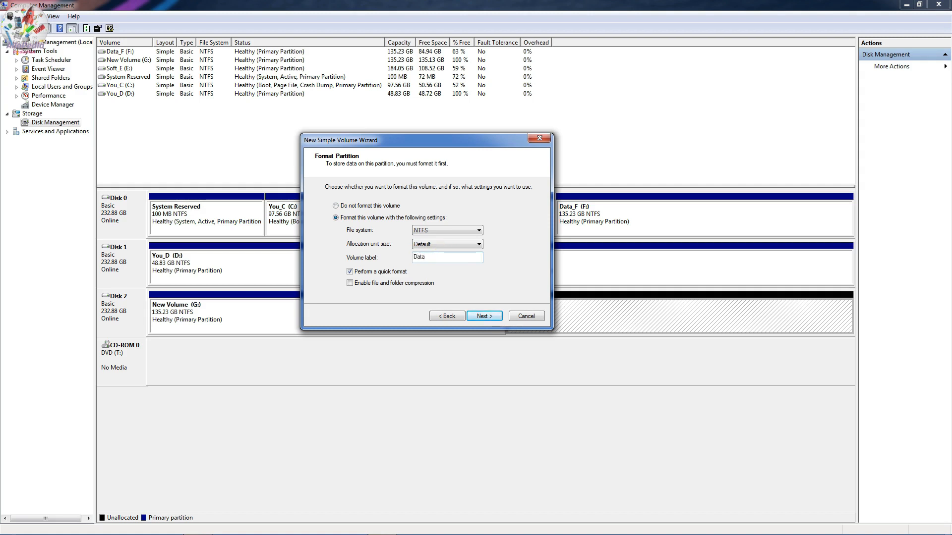
{"action": "left_click", "coordinate": [446, 257]}
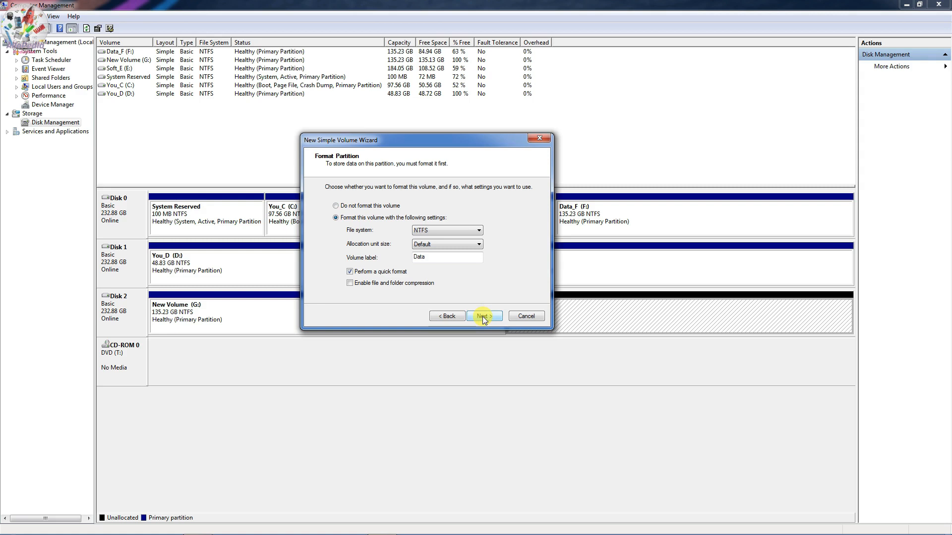
Finish the wizard to create and format the new Data (H:) volume.
{"action": "left_click", "coordinate": [484, 316]}
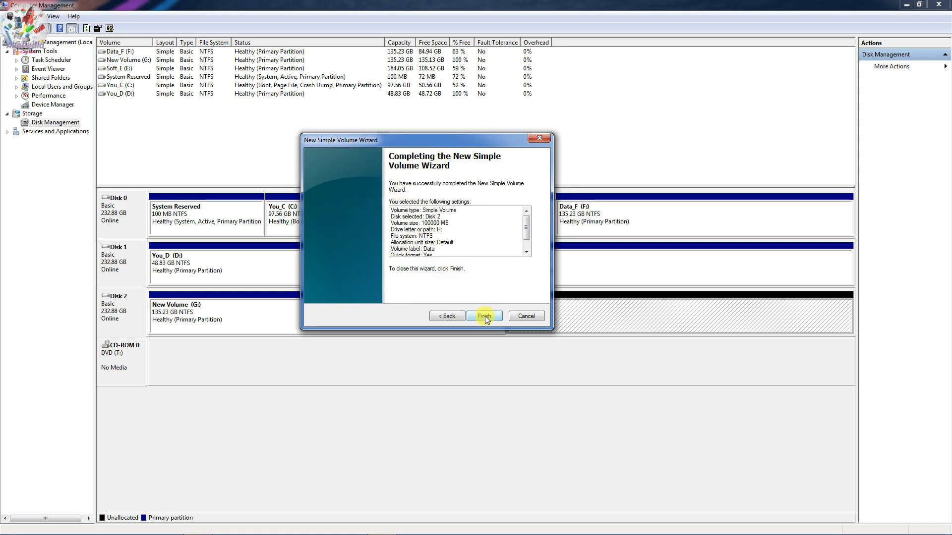
{"action": "left_click", "coordinate": [484, 316]}
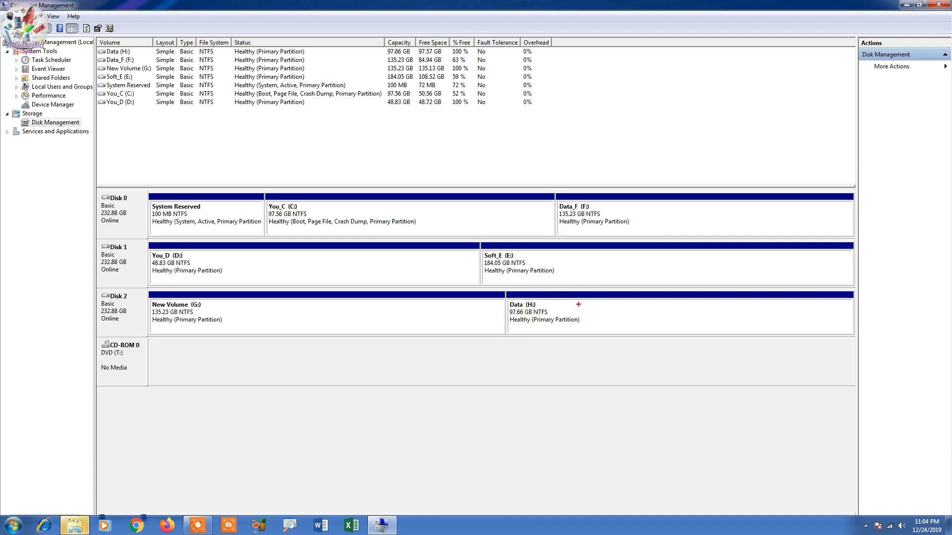
{"action": "mouse_move", "coordinate": [589, 299]}
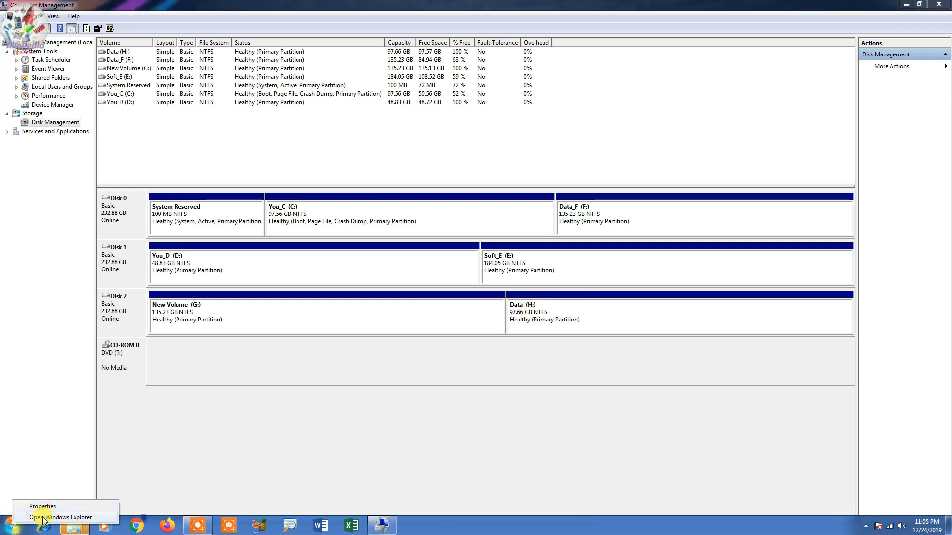
Check Data (H:) shows 97.5 GB free of 97.6 GB in Explorer, then return to Disk Management.
{"action": "left_click", "coordinate": [60, 517]}
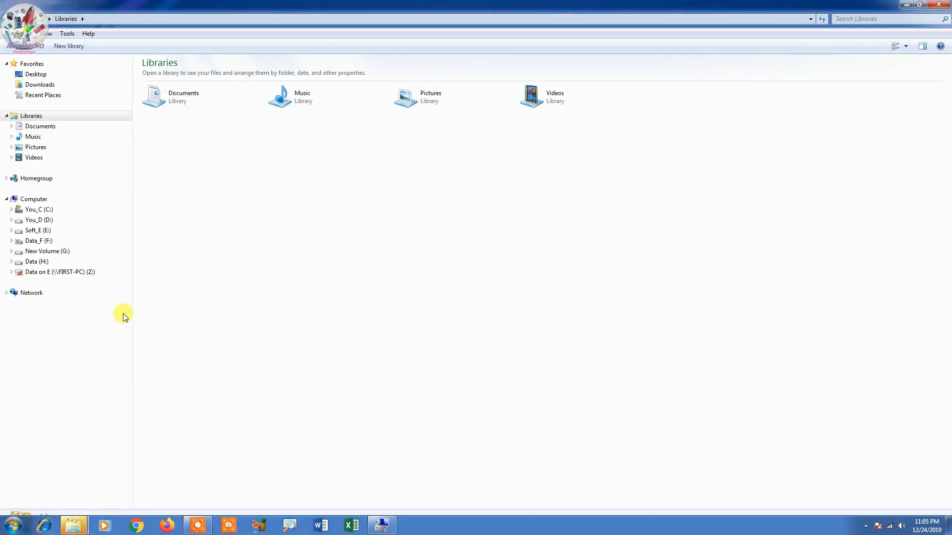
{"action": "left_click", "coordinate": [34, 199]}
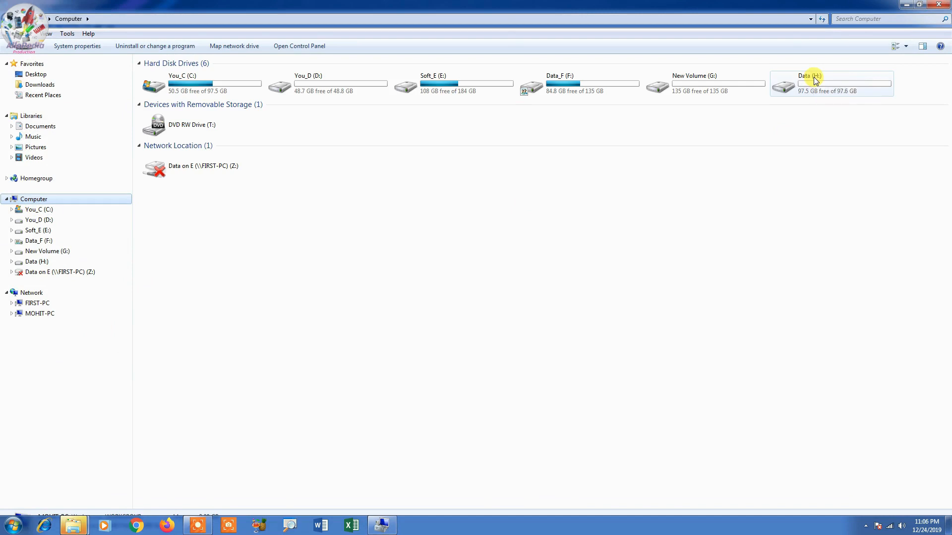
{"action": "mouse_move", "coordinate": [815, 82]}
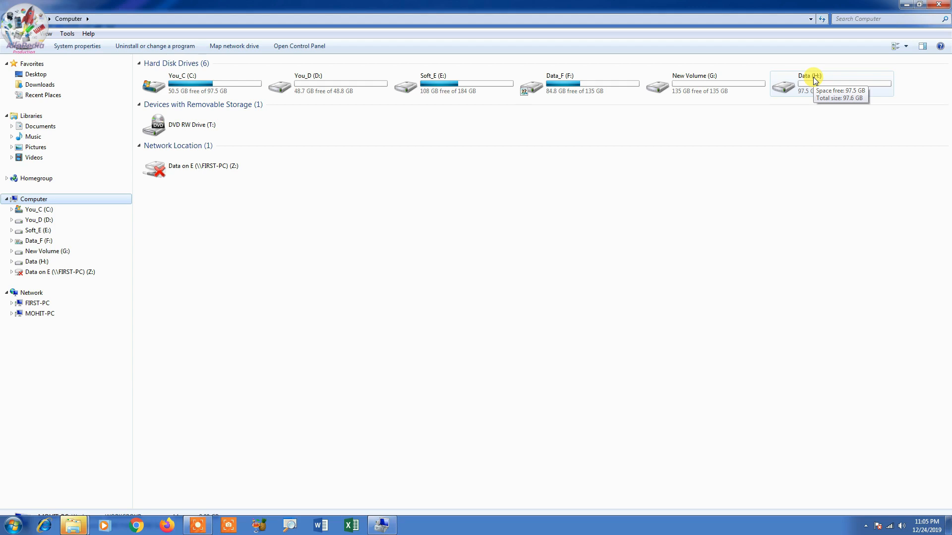
{"action": "mouse_move", "coordinate": [810, 87]}
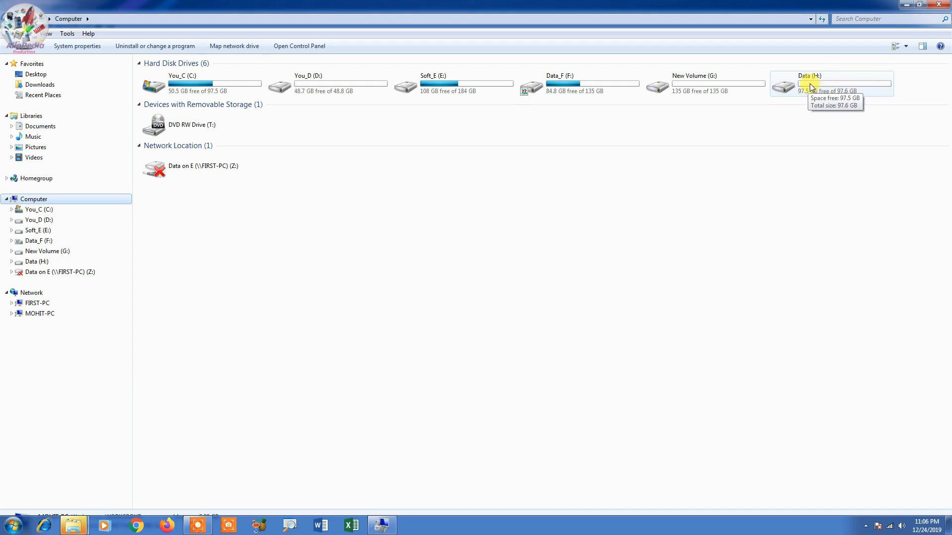
{"action": "left_click", "coordinate": [831, 84]}
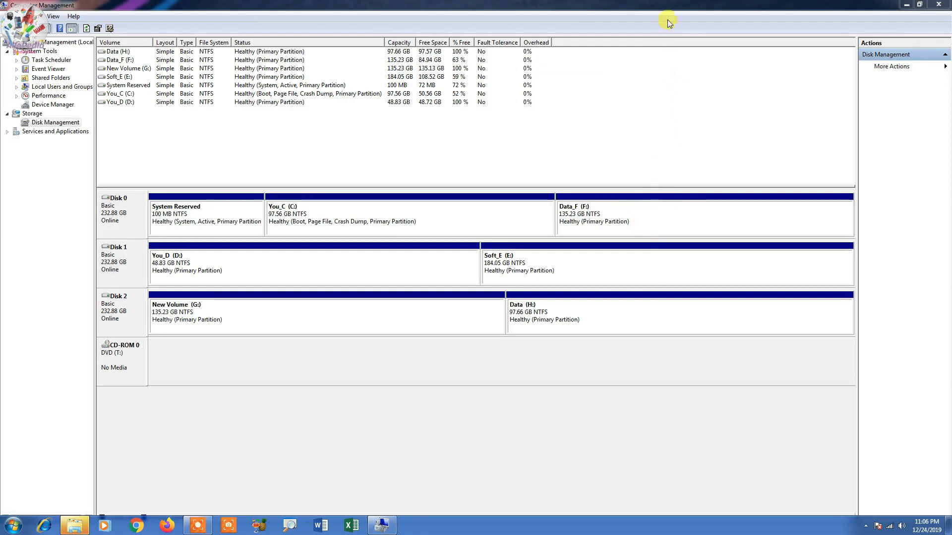
{"action": "mouse_move", "coordinate": [492, 461]}
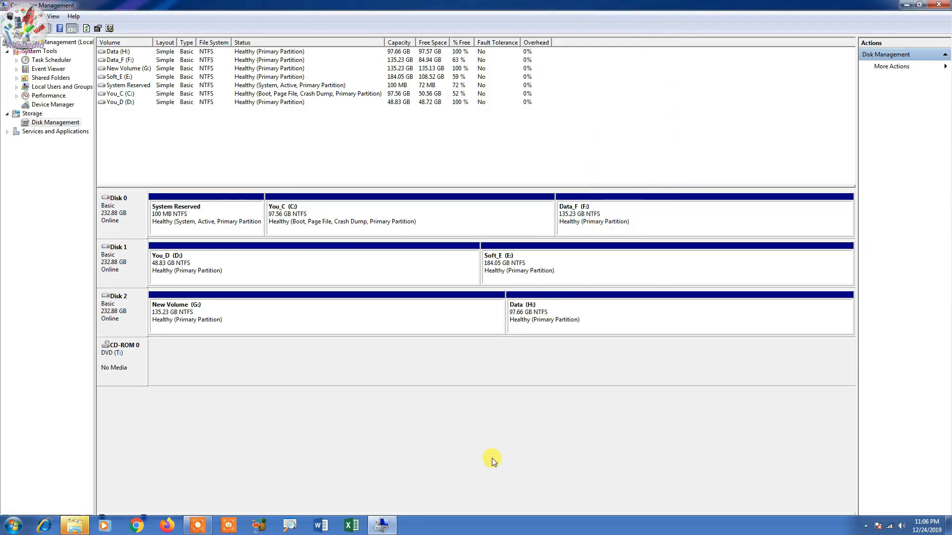
{"action": "mouse_move", "coordinate": [486, 461]}
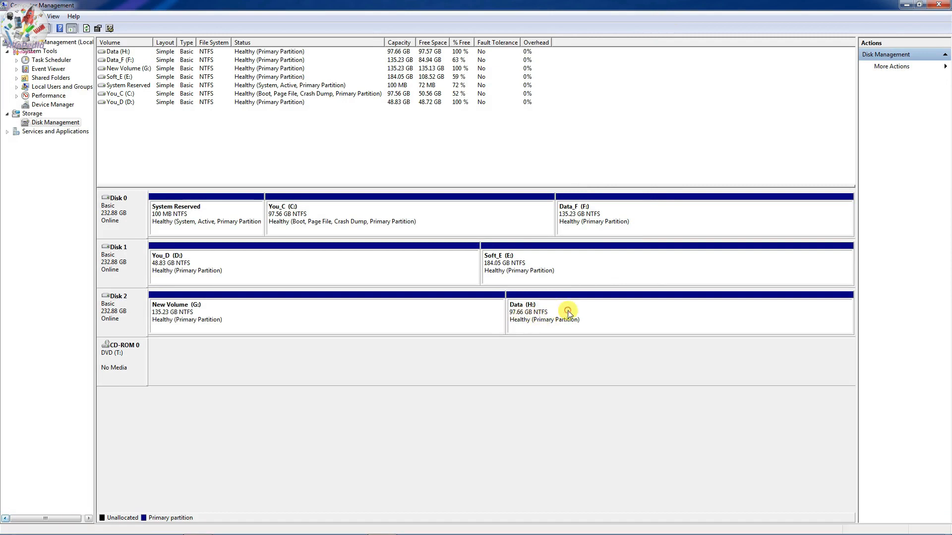
Delete the Data (H:) volume, leaving 97.66 GB unallocated on Disk 2.
{"action": "right_click", "coordinate": [568, 312]}
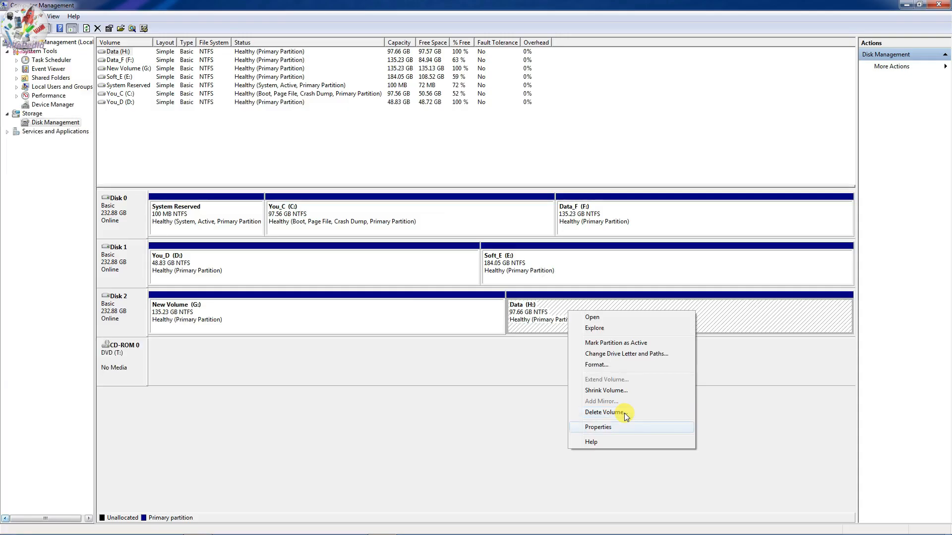
{"action": "left_click", "coordinate": [604, 412]}
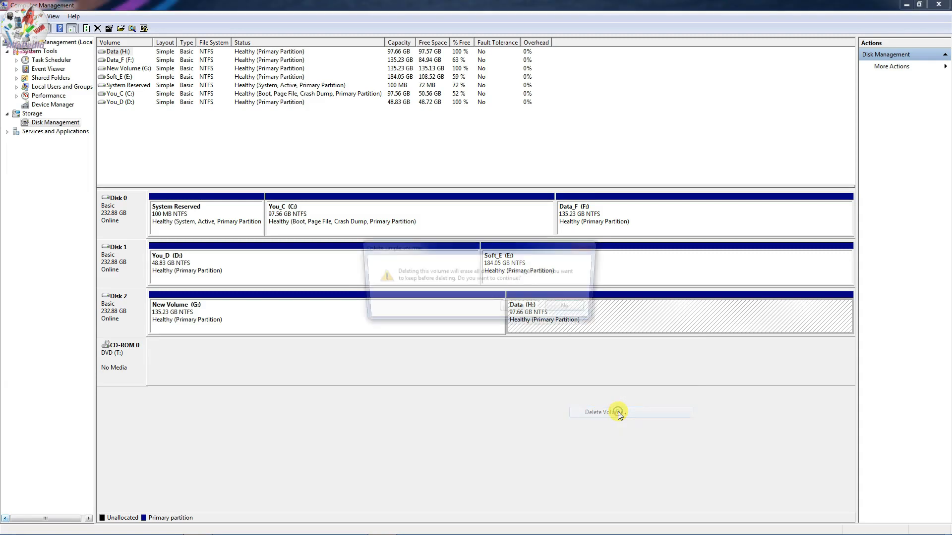
{"action": "left_click", "coordinate": [617, 412]}
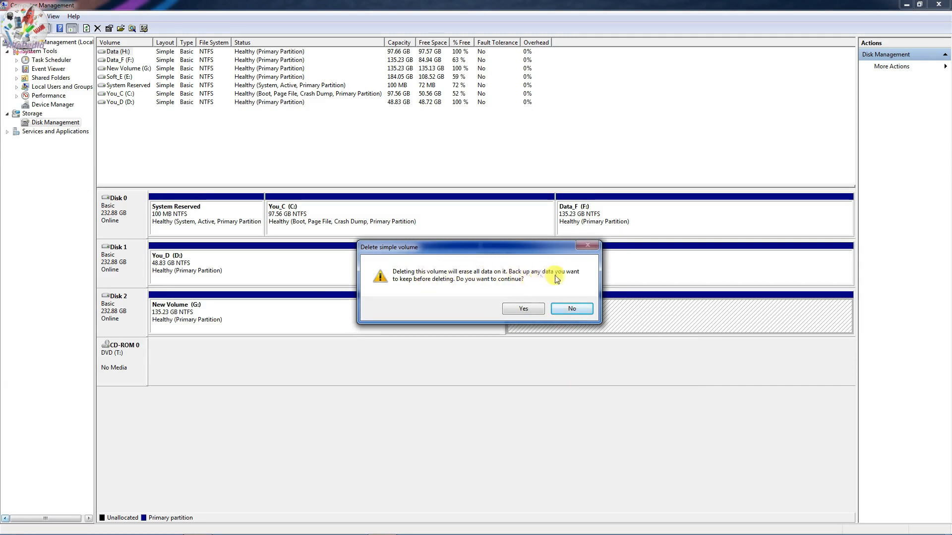
{"action": "mouse_move", "coordinate": [534, 288]}
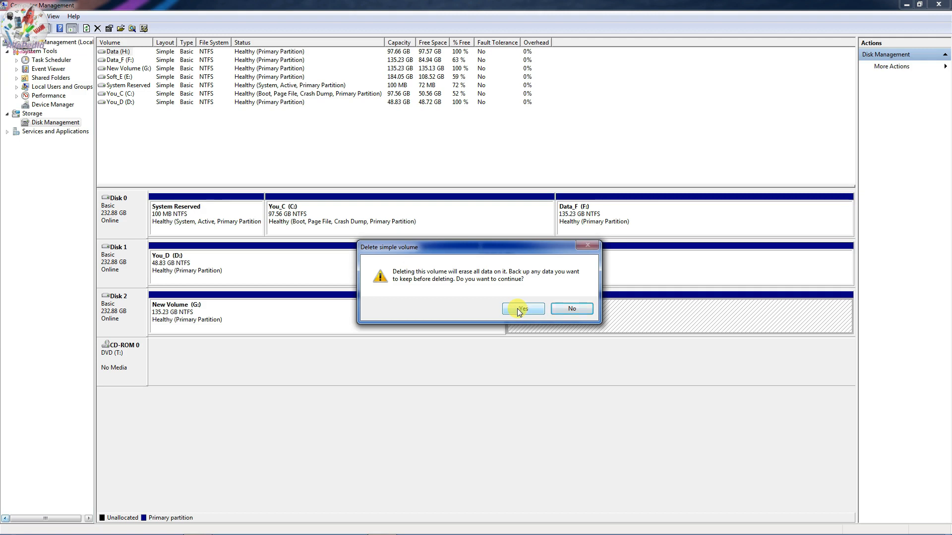
{"action": "left_click", "coordinate": [523, 310]}
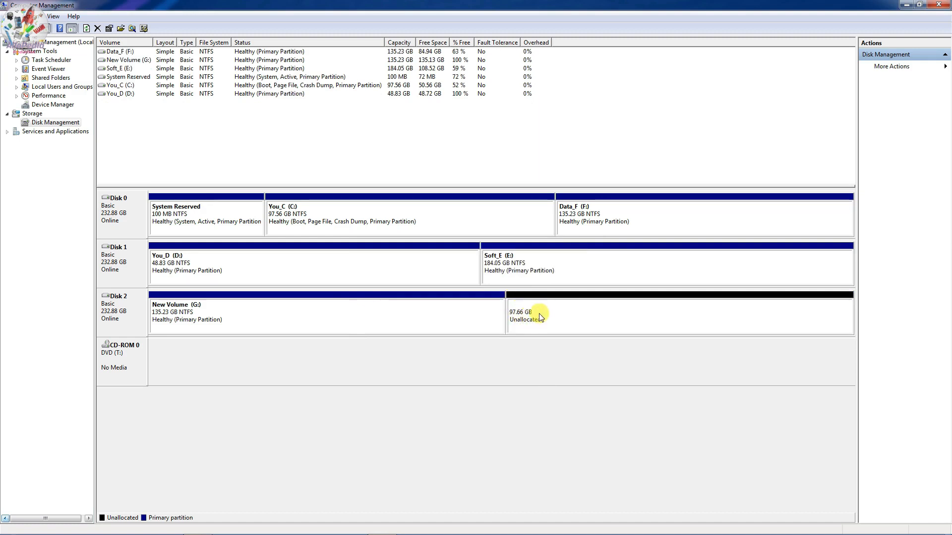
{"action": "mouse_move", "coordinate": [551, 314]}
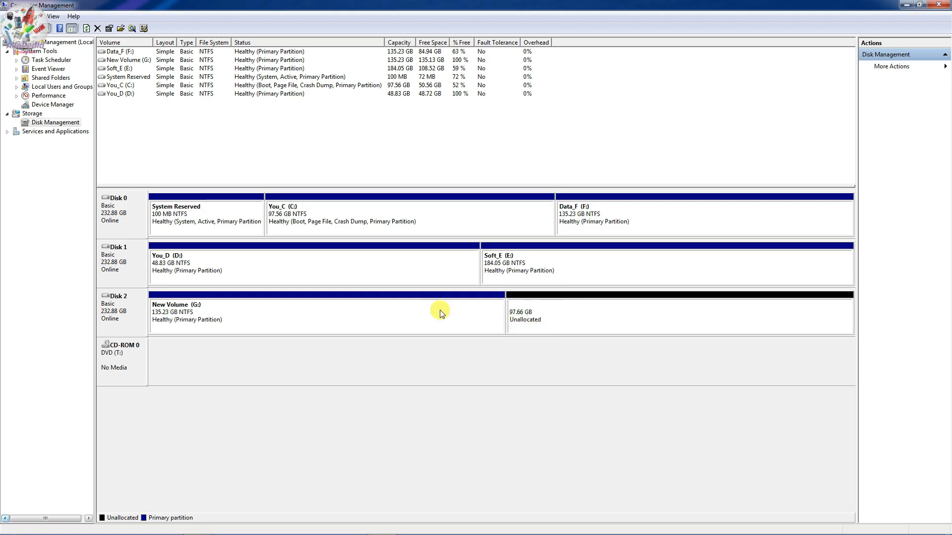
Launch the Extend Volume Wizard for New Volume (G:).
{"action": "right_click", "coordinate": [441, 312]}
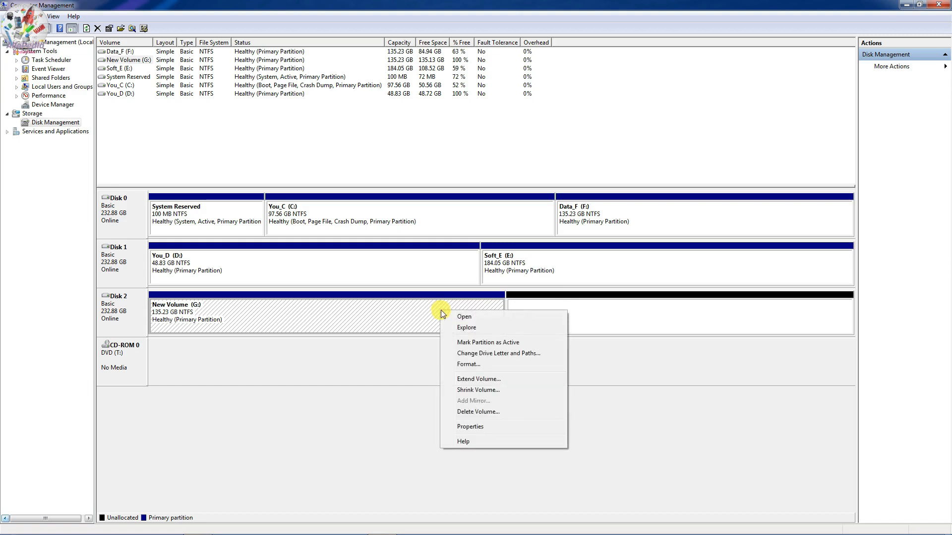
{"action": "mouse_move", "coordinate": [476, 381]}
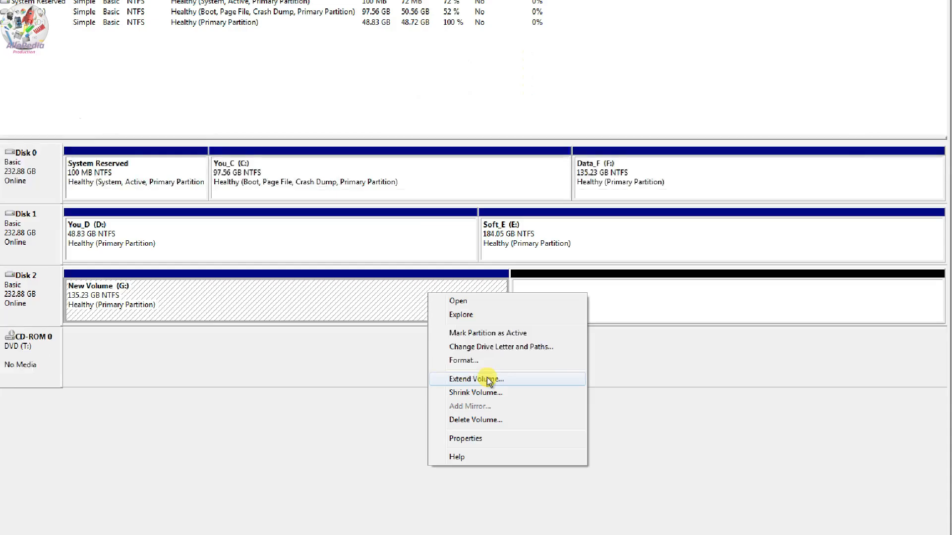
{"action": "mouse_move", "coordinate": [506, 382]}
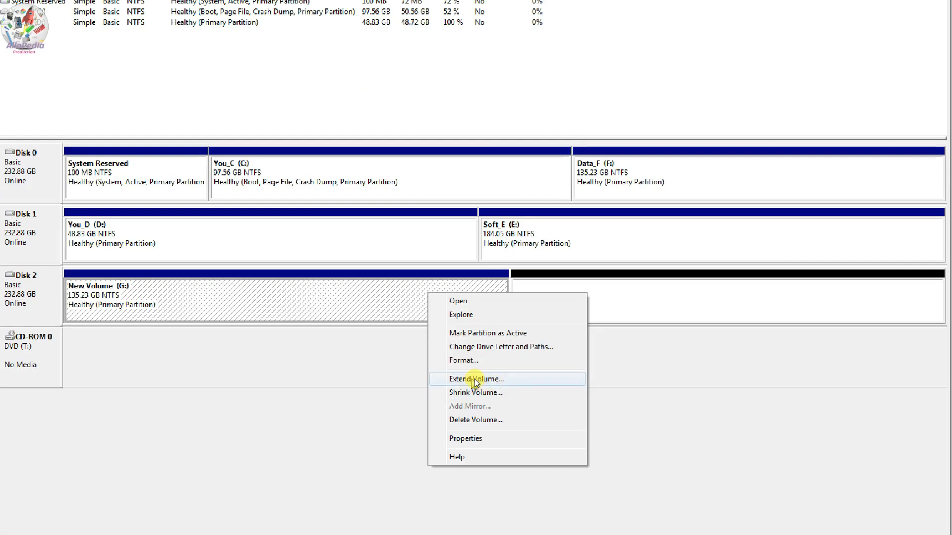
{"action": "left_click", "coordinate": [476, 379]}
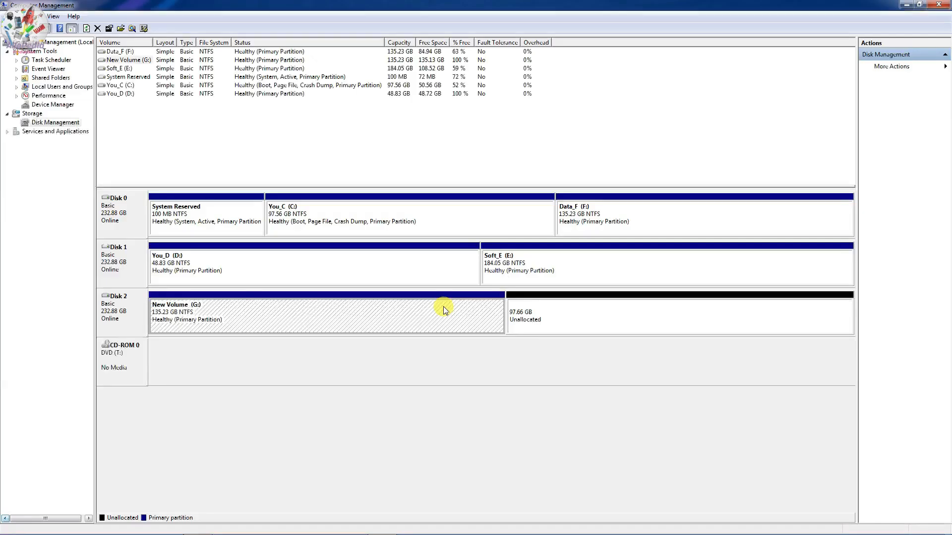
{"action": "right_click", "coordinate": [440, 311]}
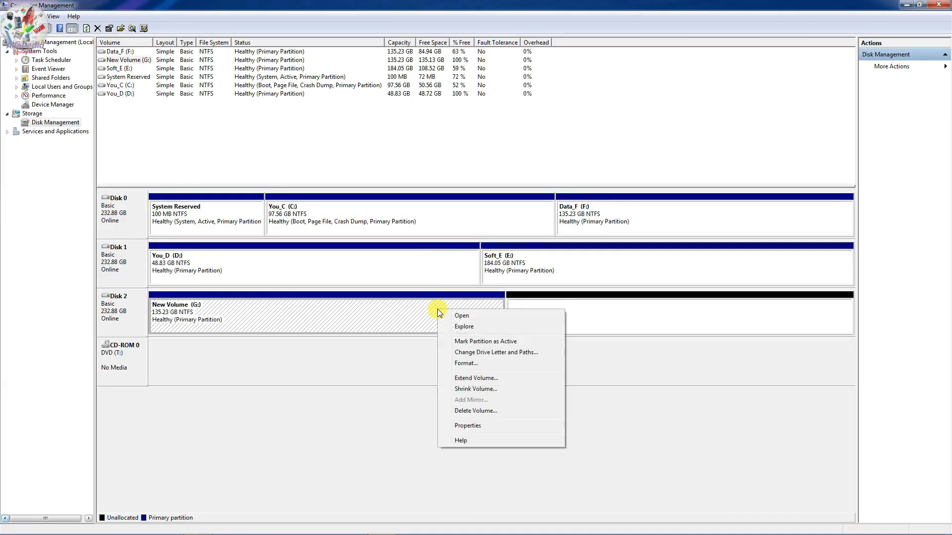
{"action": "mouse_move", "coordinate": [484, 381]}
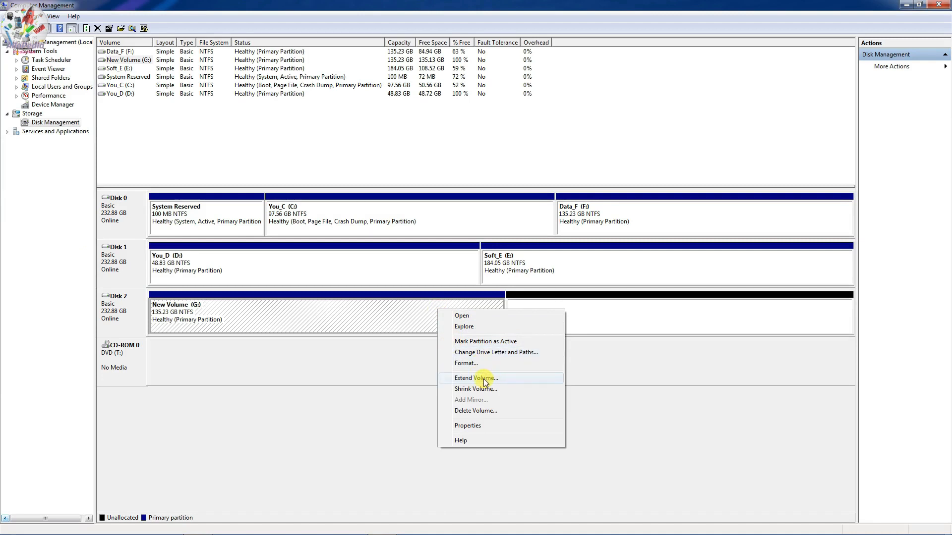
{"action": "left_click", "coordinate": [476, 378]}
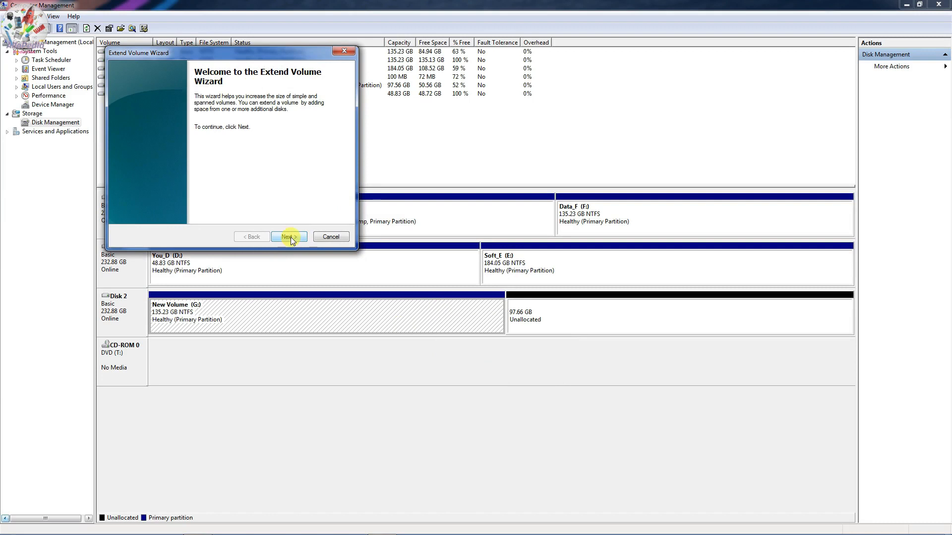
Extend New Volume (G:) by the available 100000 MB so it spans Disk 2 at 232.88 GB.
{"action": "left_click", "coordinate": [289, 236]}
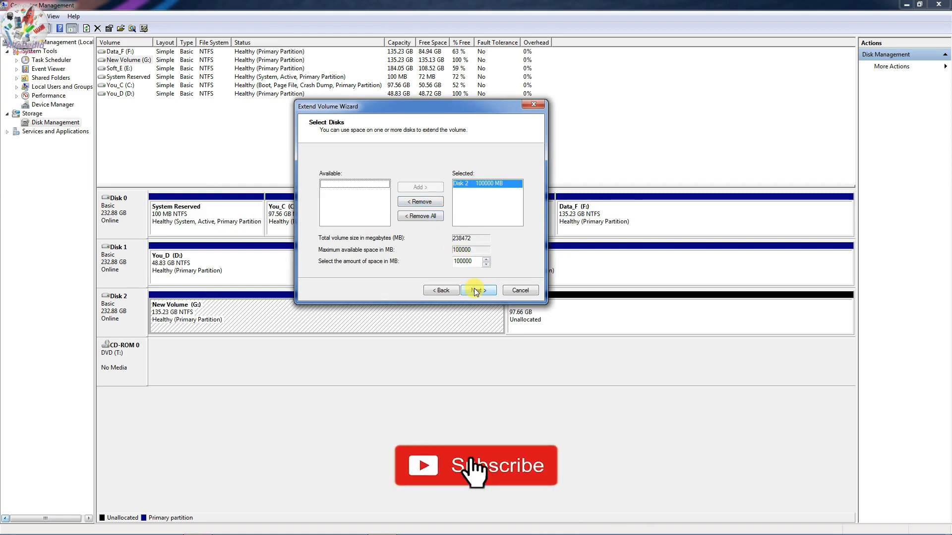
{"action": "left_click", "coordinate": [477, 289]}
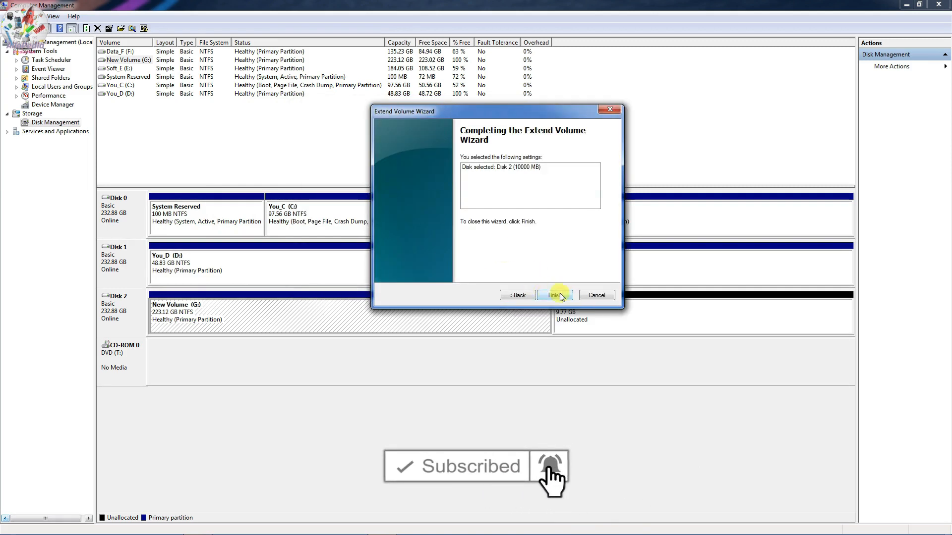
{"action": "left_click", "coordinate": [555, 296]}
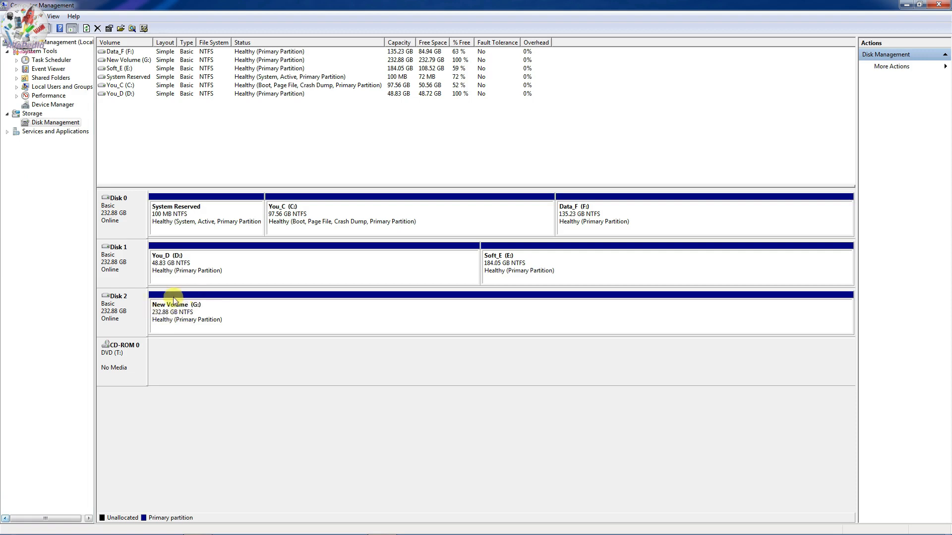
{"action": "mouse_move", "coordinate": [207, 305]}
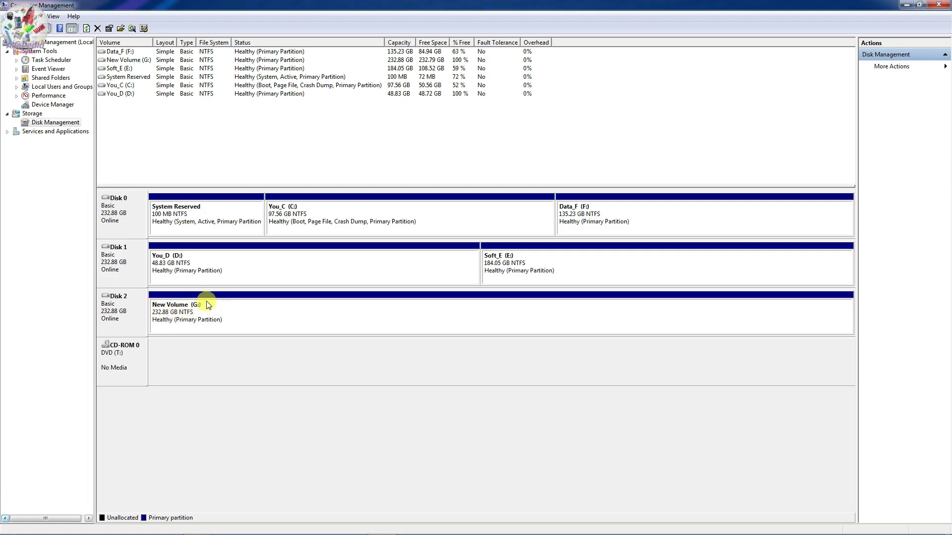
{"action": "left_click", "coordinate": [218, 312]}
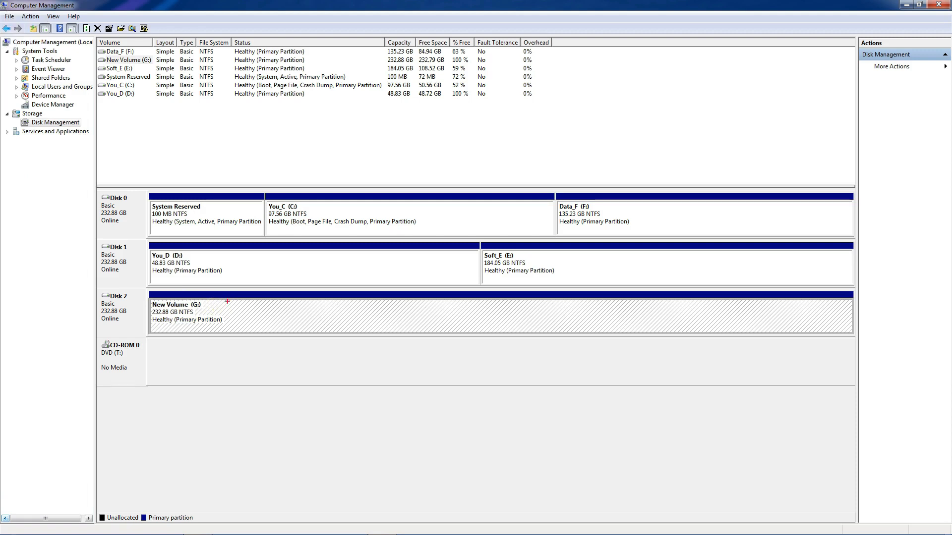
{"action": "left_click", "coordinate": [188, 313]}
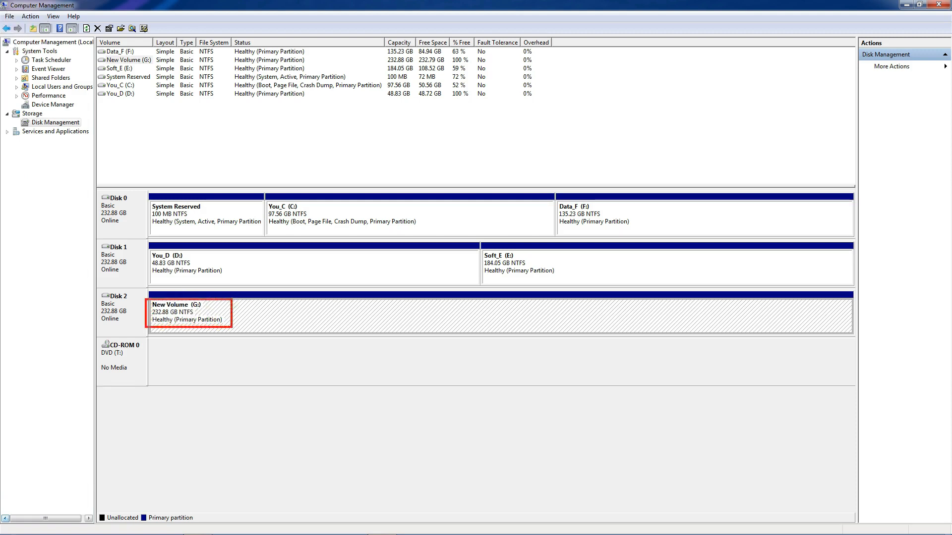